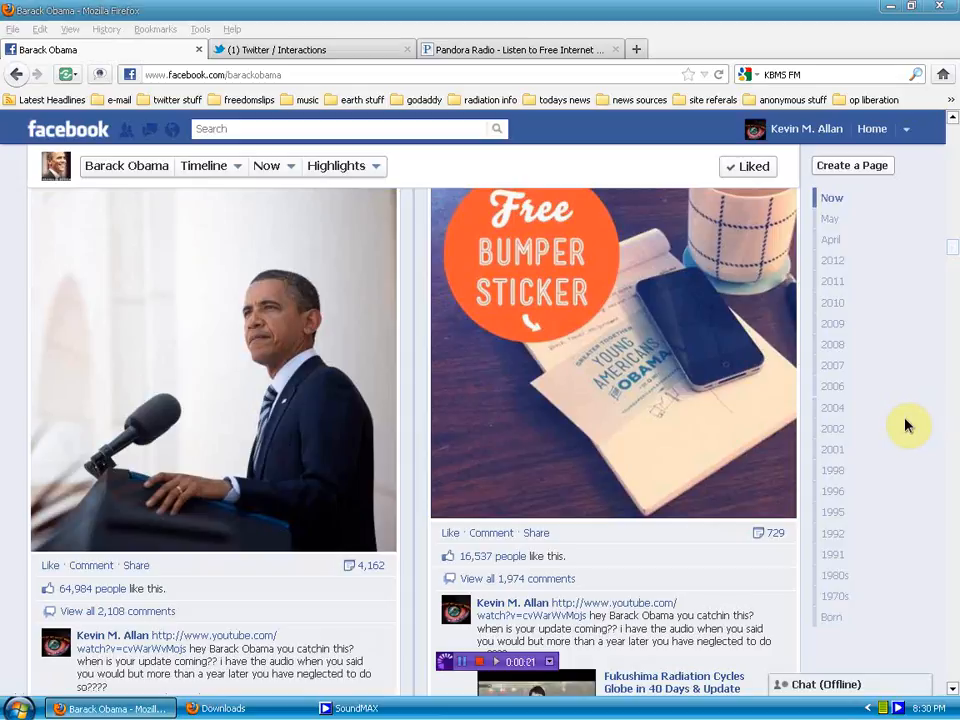
Step: Scroll down Barack Obama's timeline through more posts showing the Fukushima video comment
{"action": "left_click", "coordinate": [832, 428]}
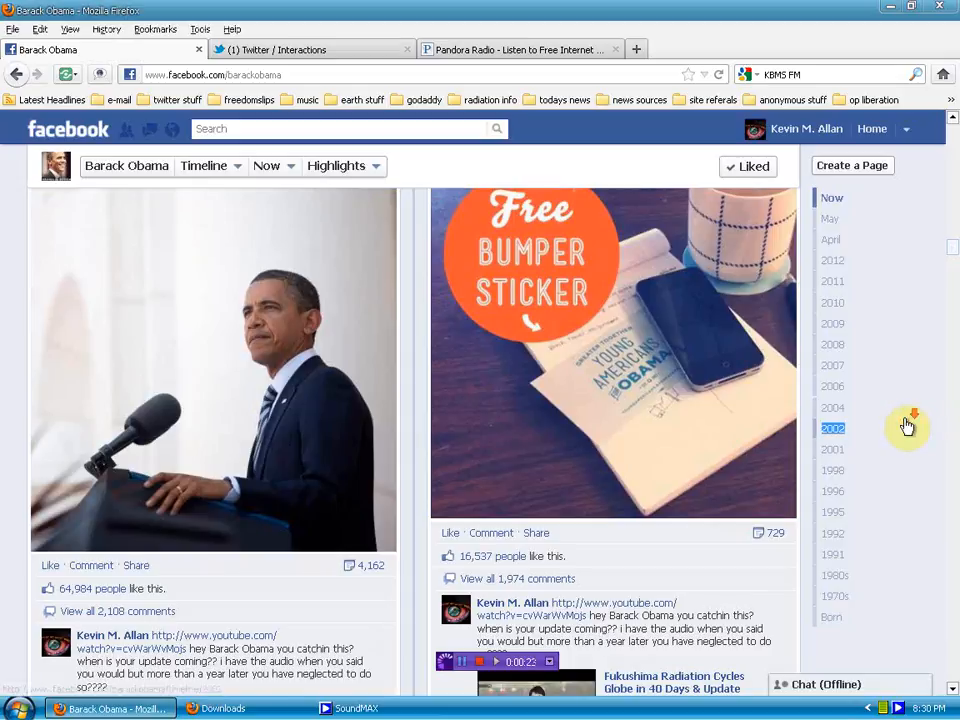
{"action": "scroll", "scroll_direction": "down", "scroll_amount": 3}
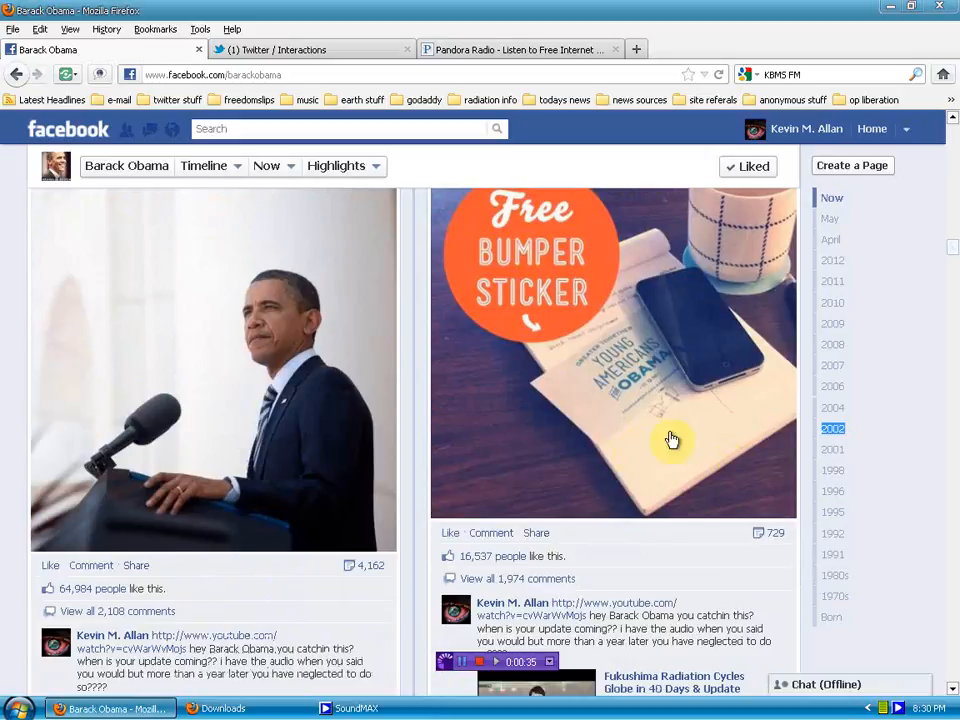
{"action": "mouse_move", "coordinate": [943, 552]}
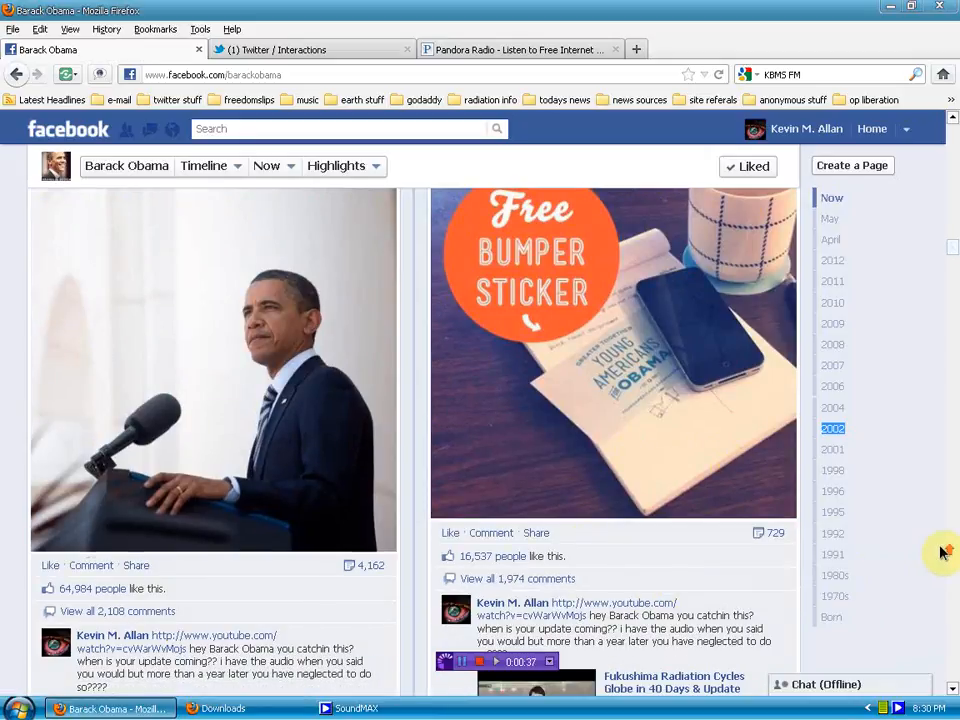
{"action": "scroll", "scroll_direction": "down", "scroll_amount": 3}
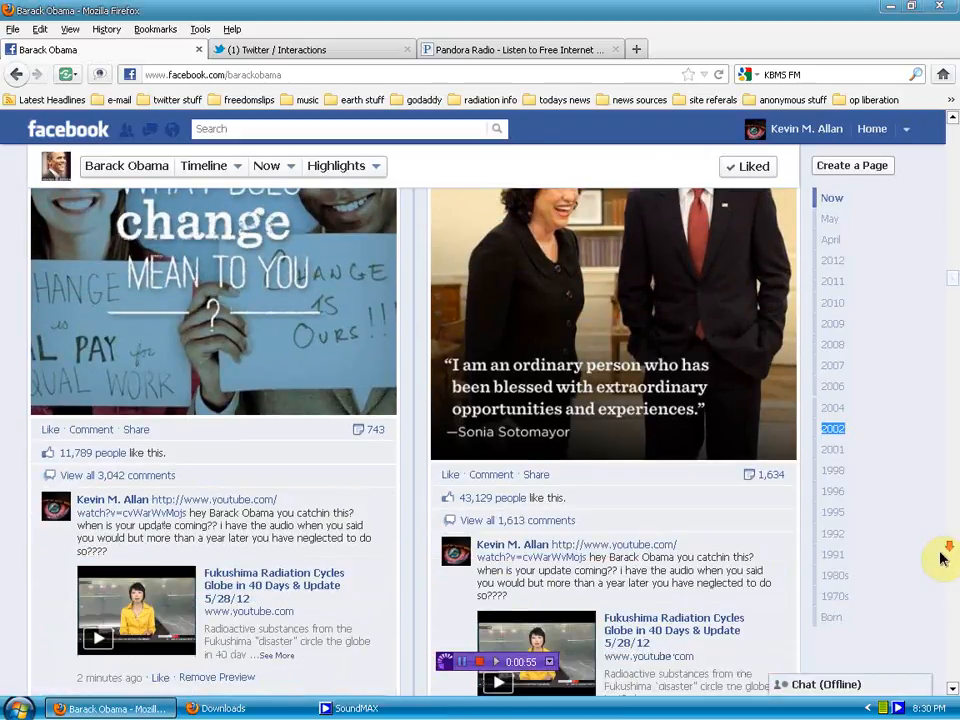
{"action": "scroll", "scroll_direction": "down", "scroll_amount": 3}
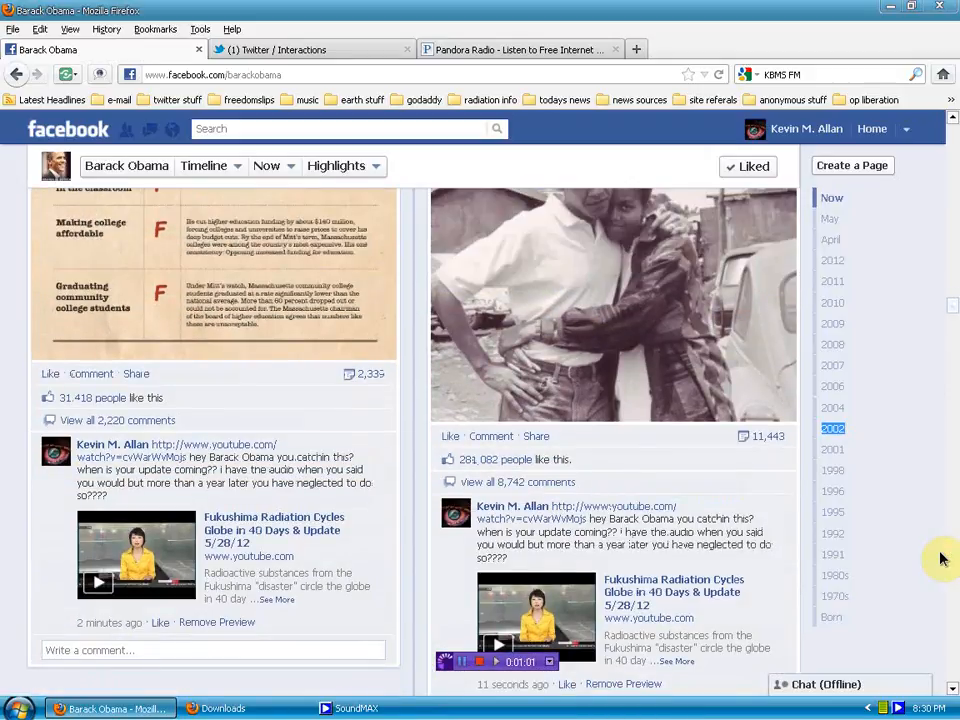
{"action": "scroll", "scroll_direction": "down", "scroll_amount": 3}
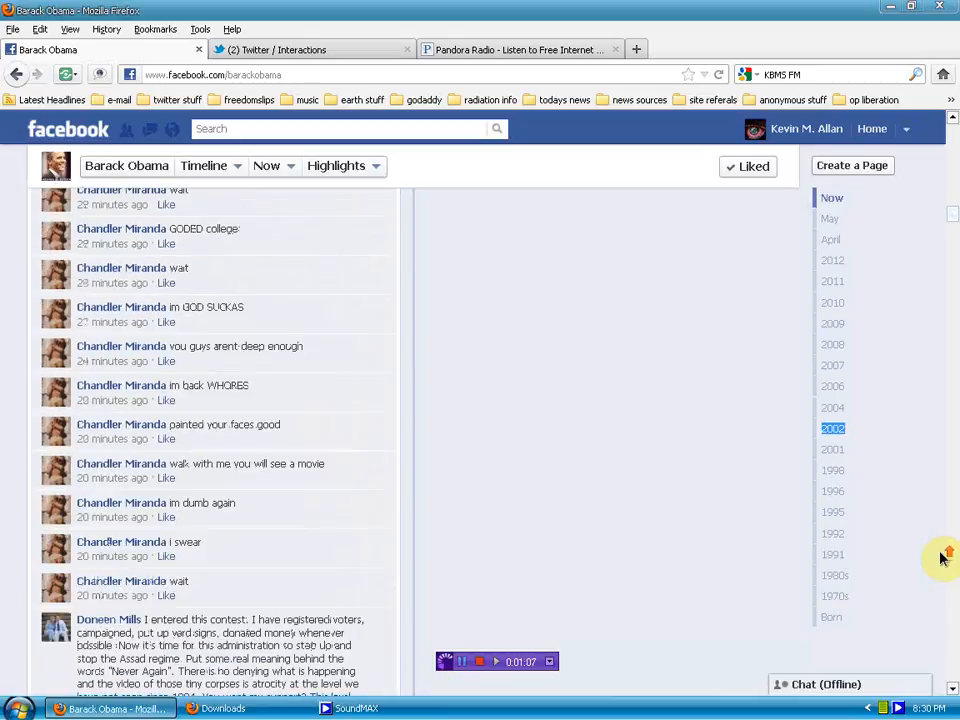
{"action": "scroll", "scroll_direction": "down", "scroll_amount": 3}
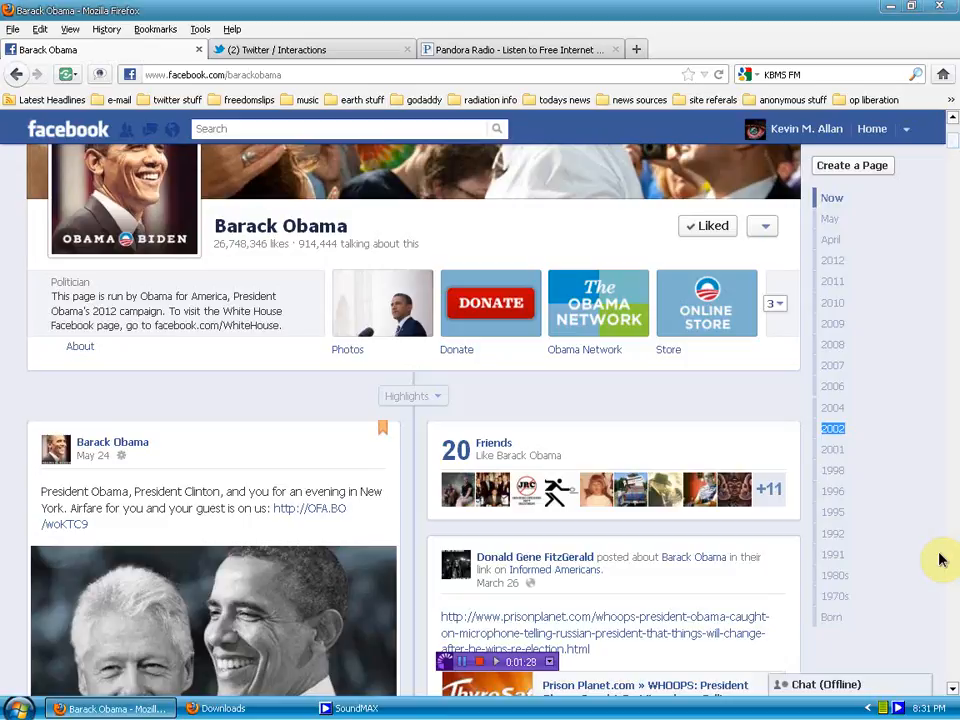
{"action": "mouse_move", "coordinate": [833, 554]}
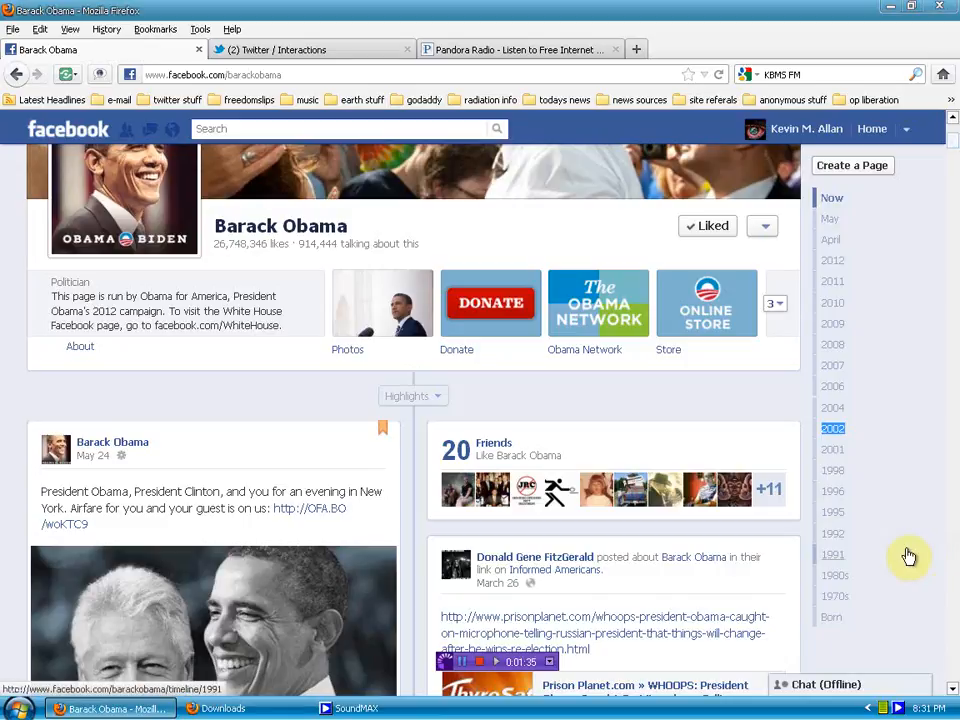
{"action": "scroll", "scroll_direction": "down", "scroll_amount": 3}
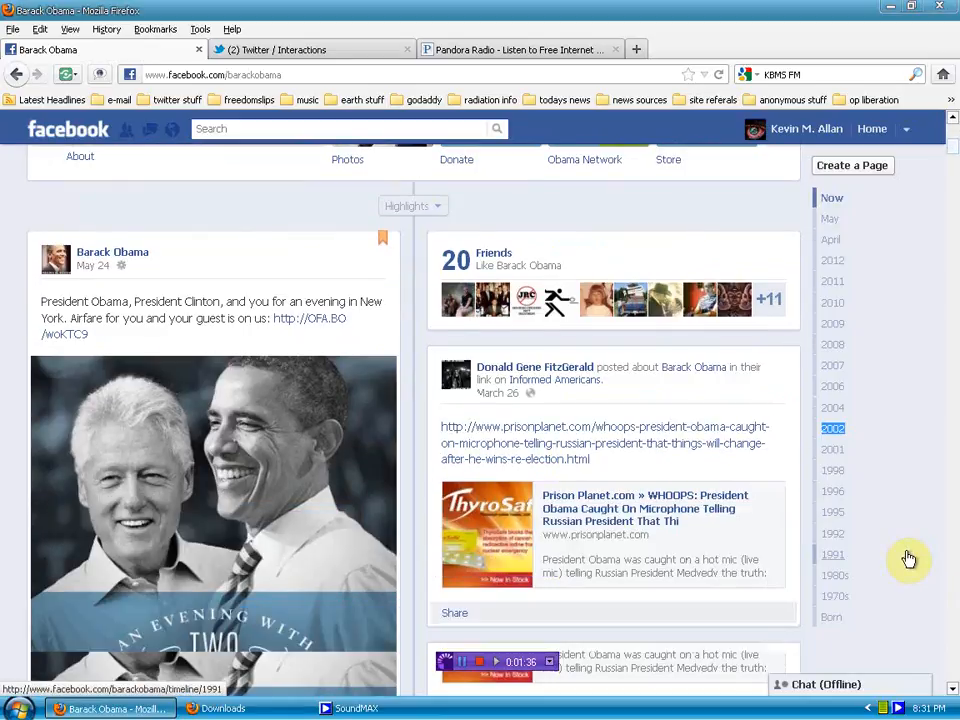
{"action": "scroll", "scroll_direction": "down", "scroll_amount": 3}
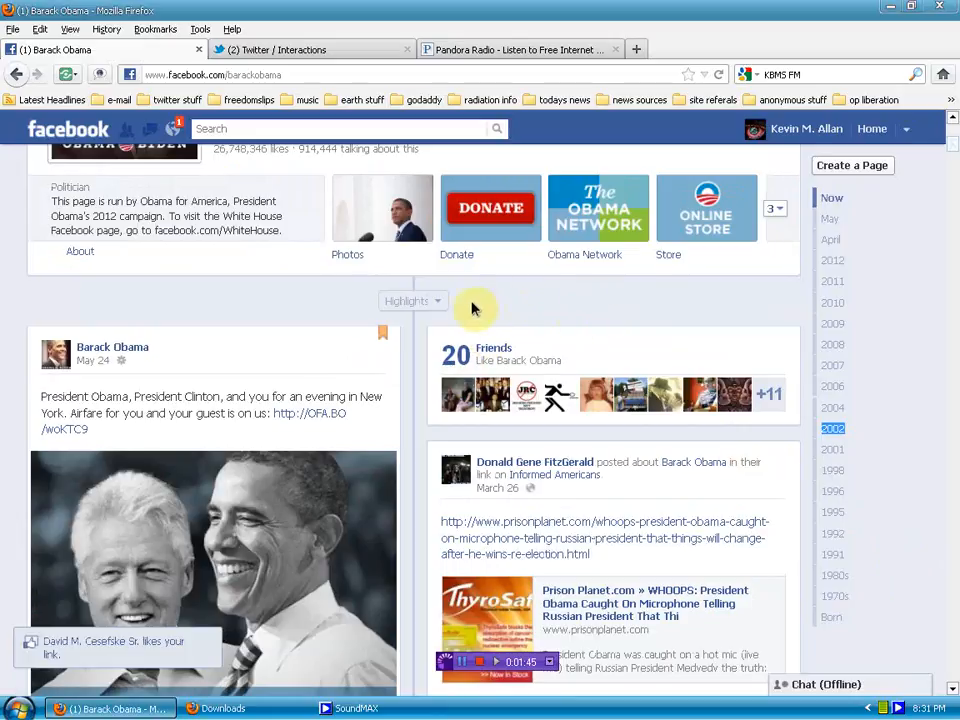
{"action": "mouse_move", "coordinate": [632, 483]}
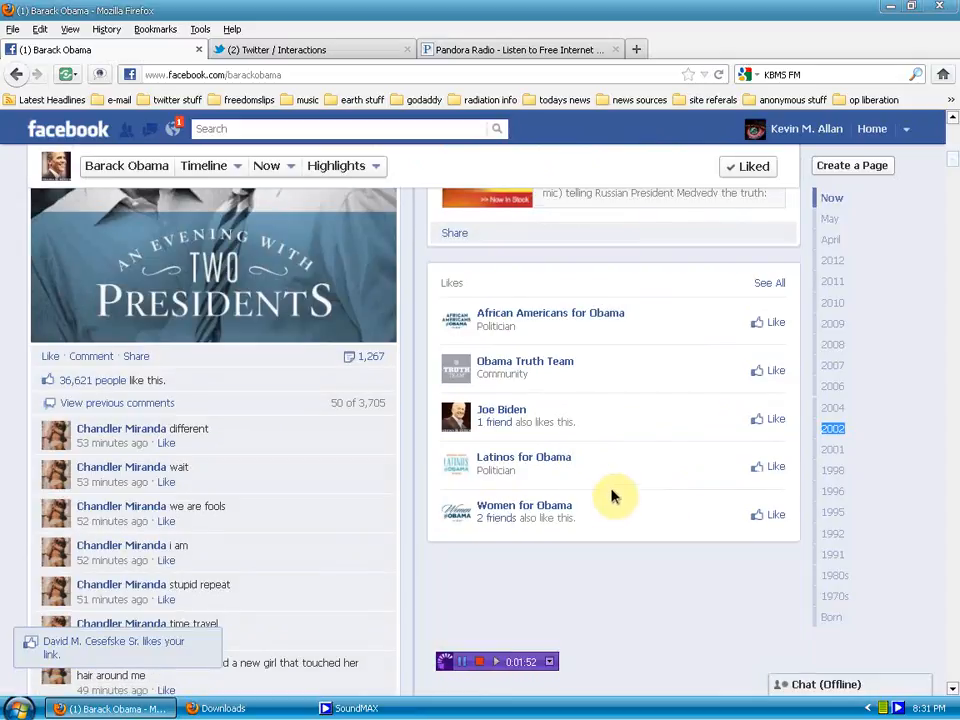
{"action": "scroll", "scroll_direction": "down", "scroll_amount": 3}
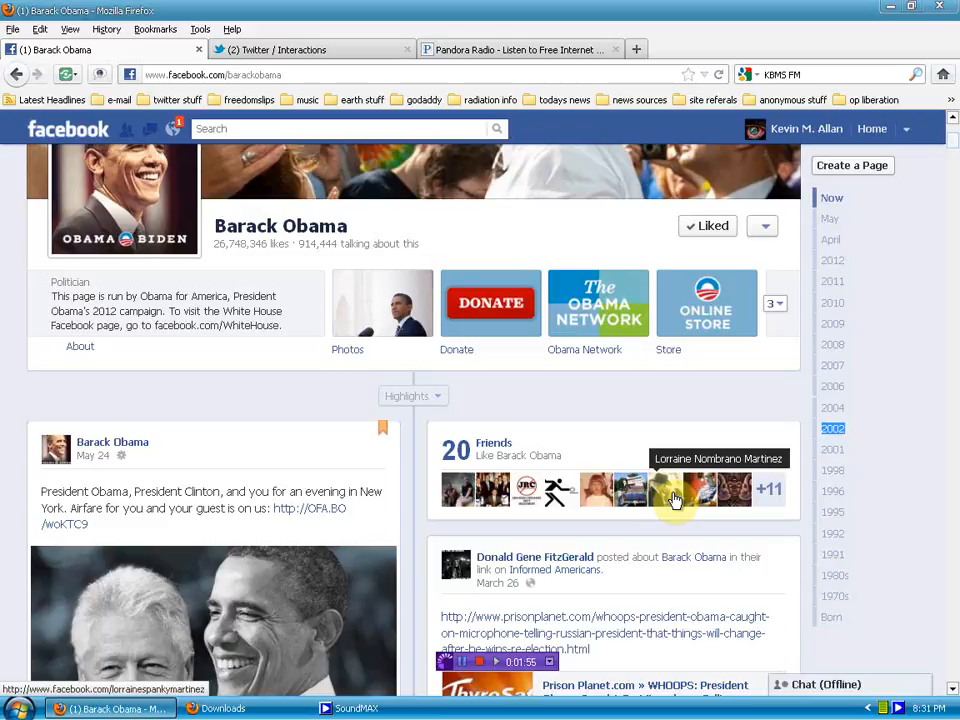
{"action": "mouse_move", "coordinate": [640, 442]}
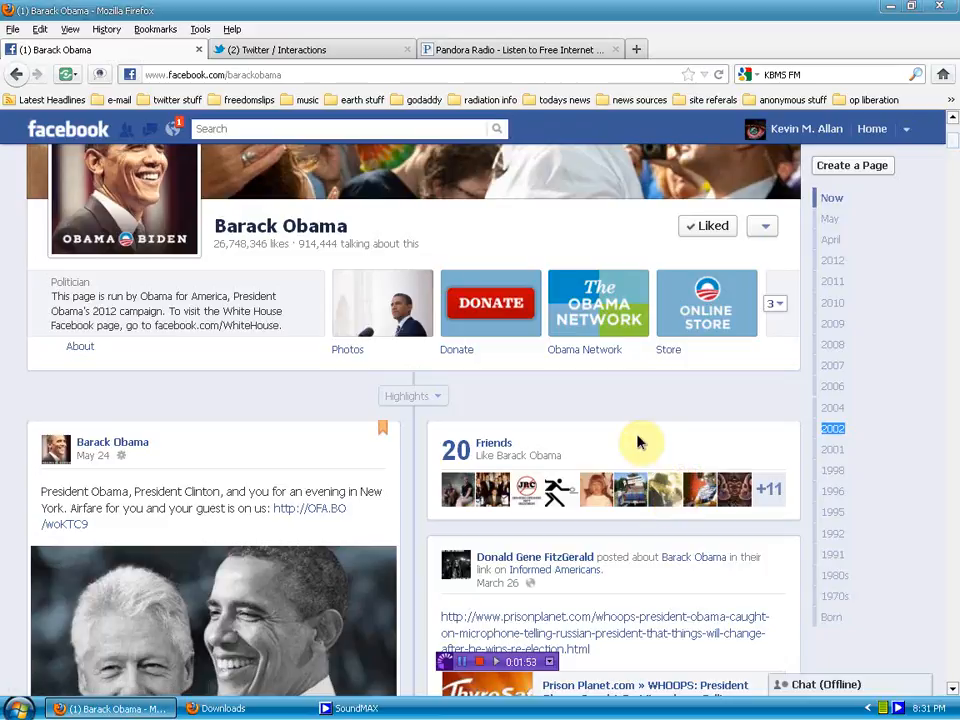
{"action": "mouse_move", "coordinate": [657, 422]}
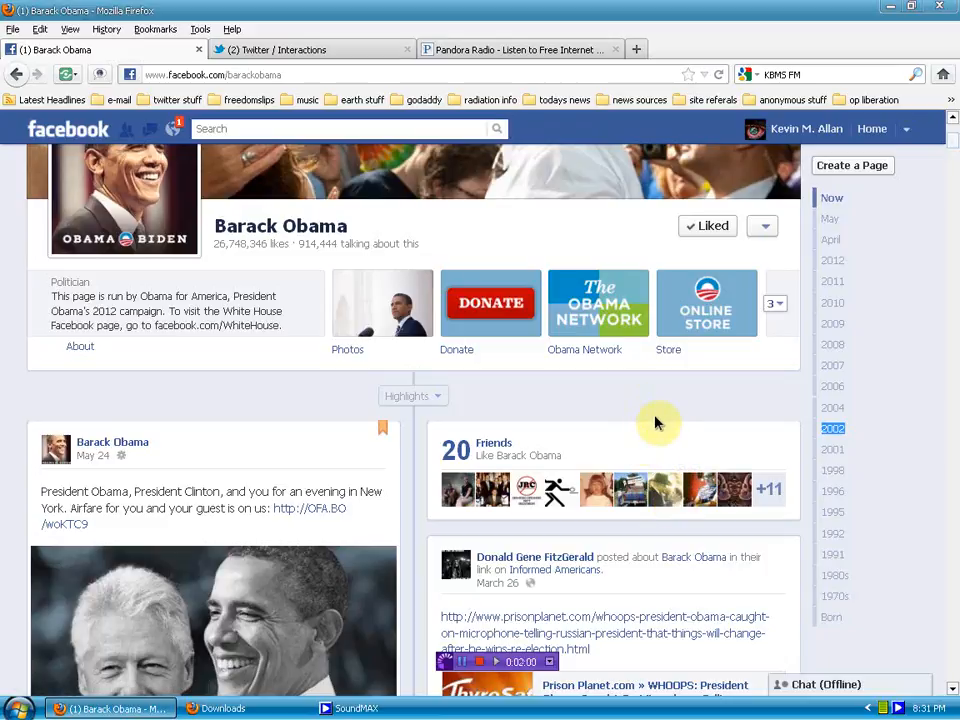
{"action": "mouse_move", "coordinate": [548, 628]}
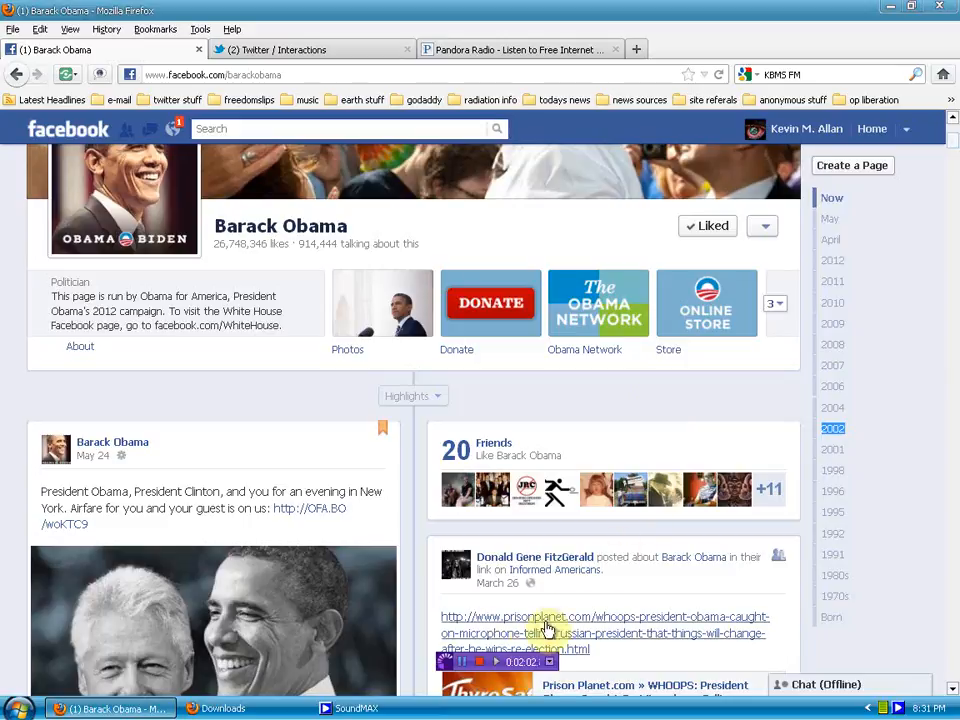